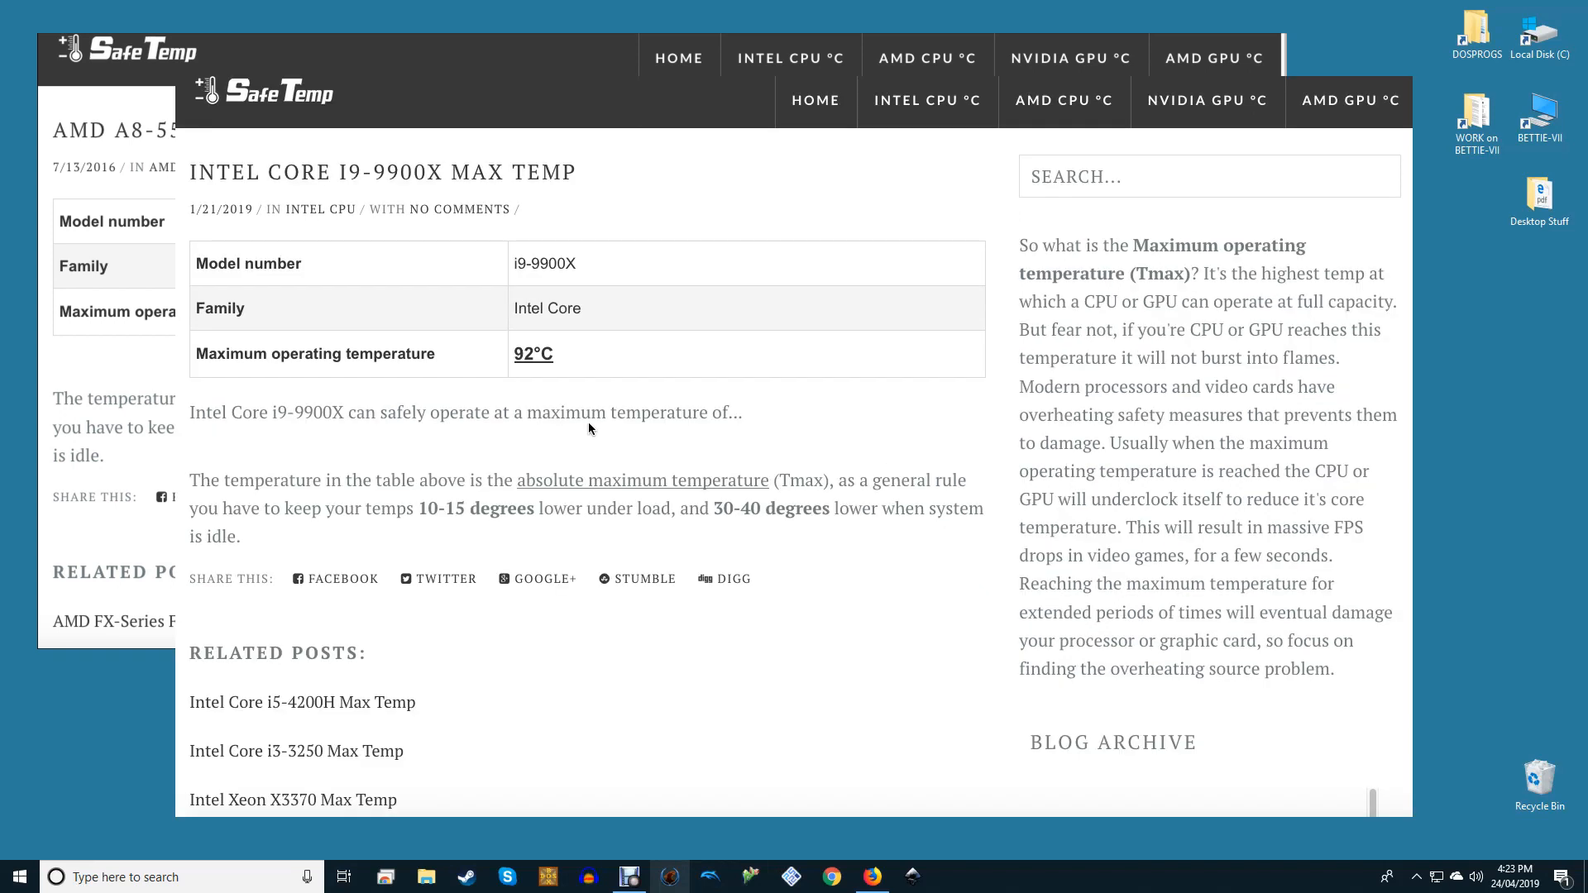
Review MSI Afterburner's General properties, with hardware control and monitoring enabled
left_click(570, 355)
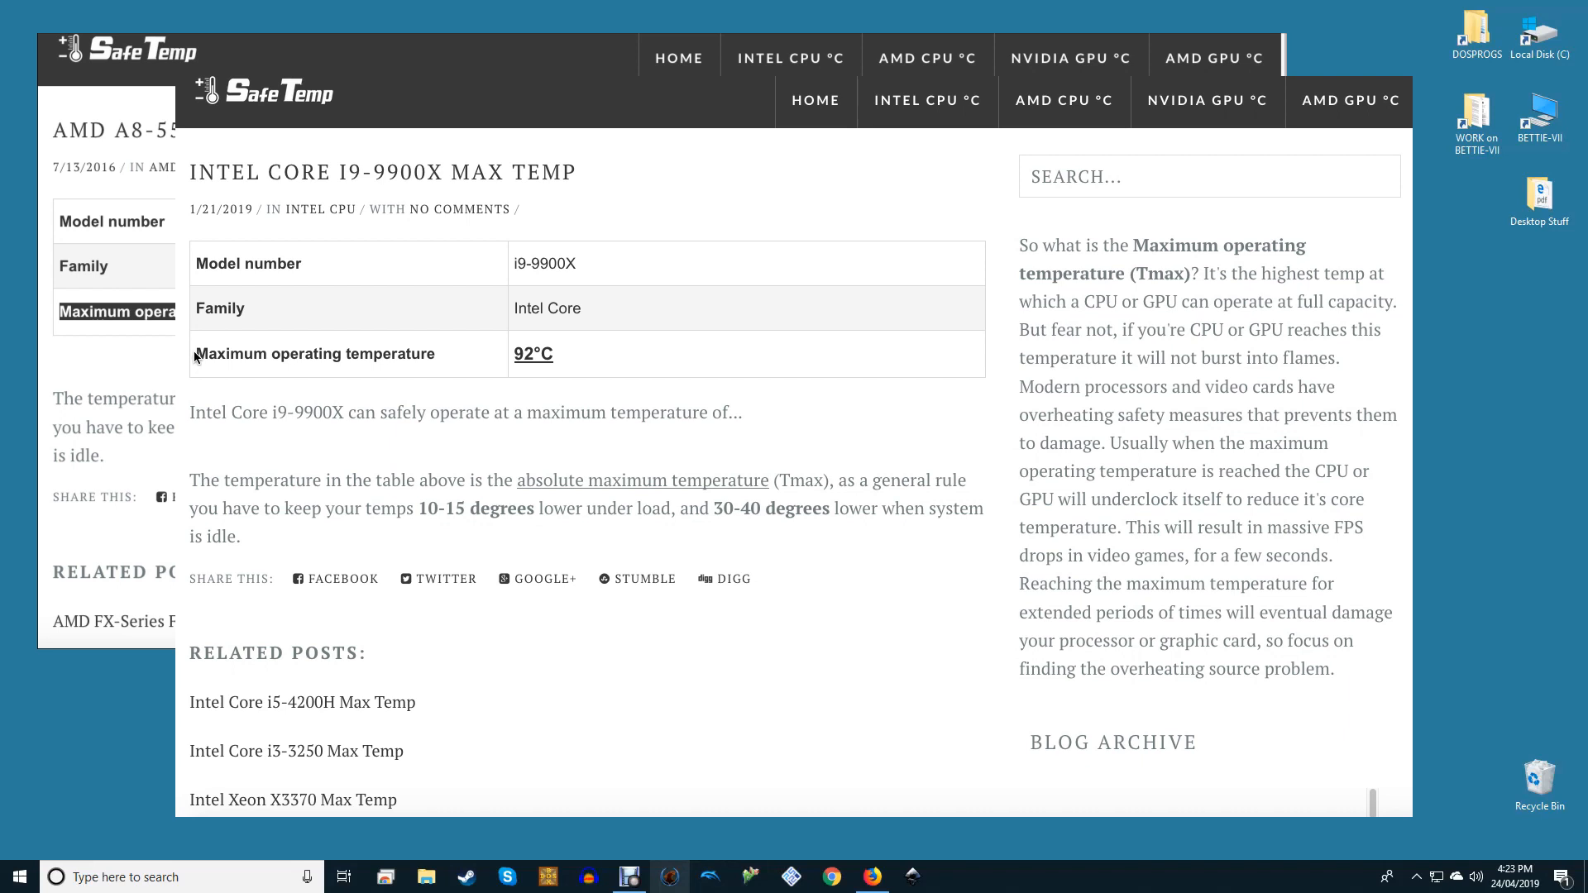
left_click_drag(194, 353, 540, 353)
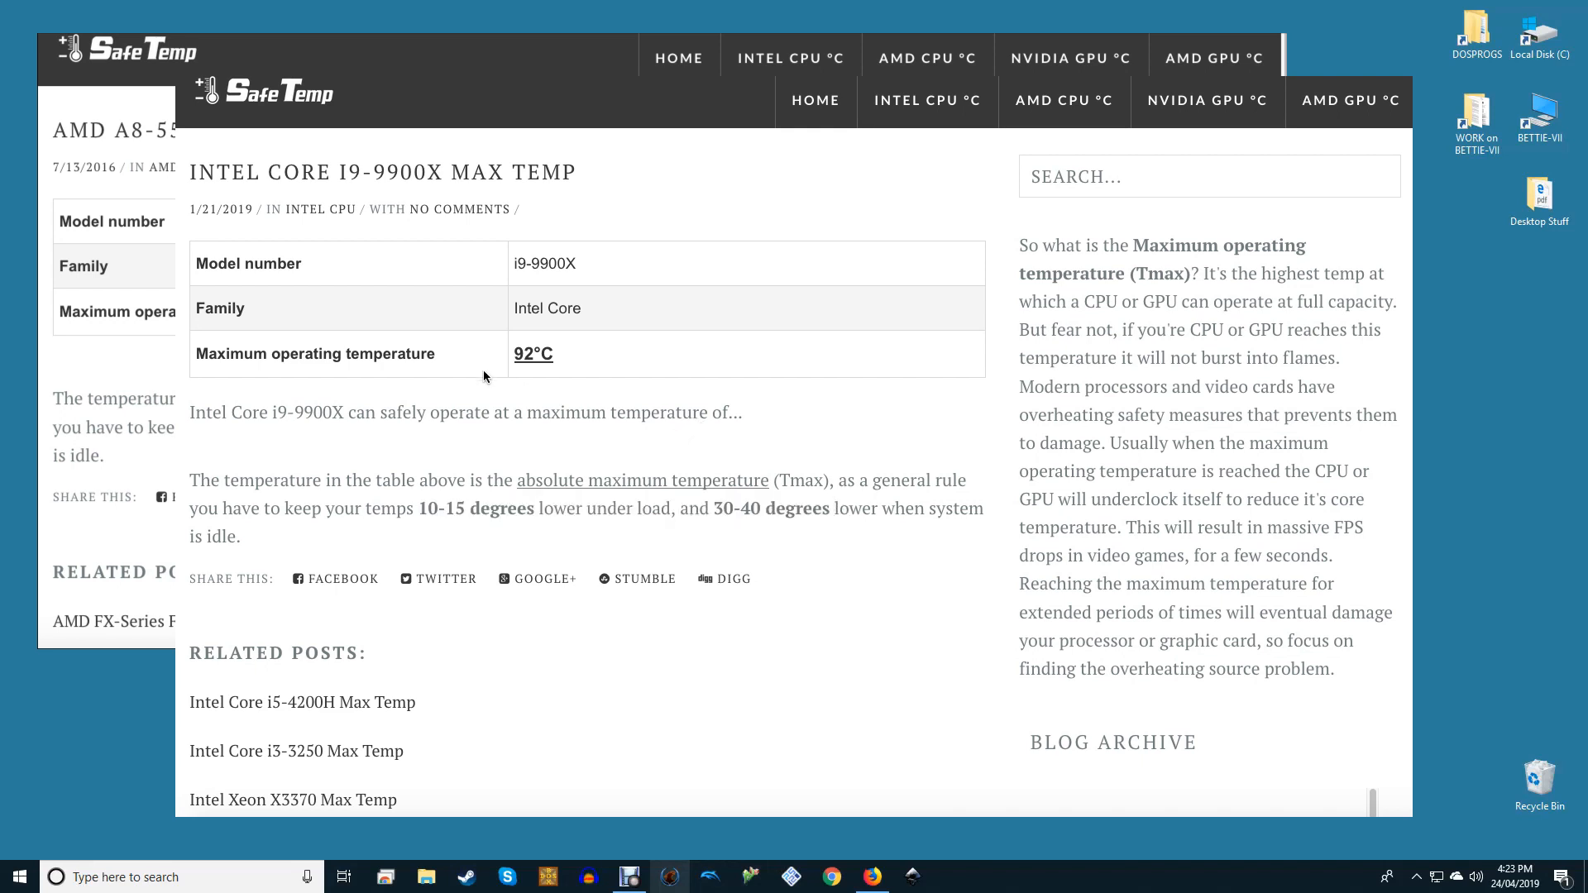
scroll("down", 3)
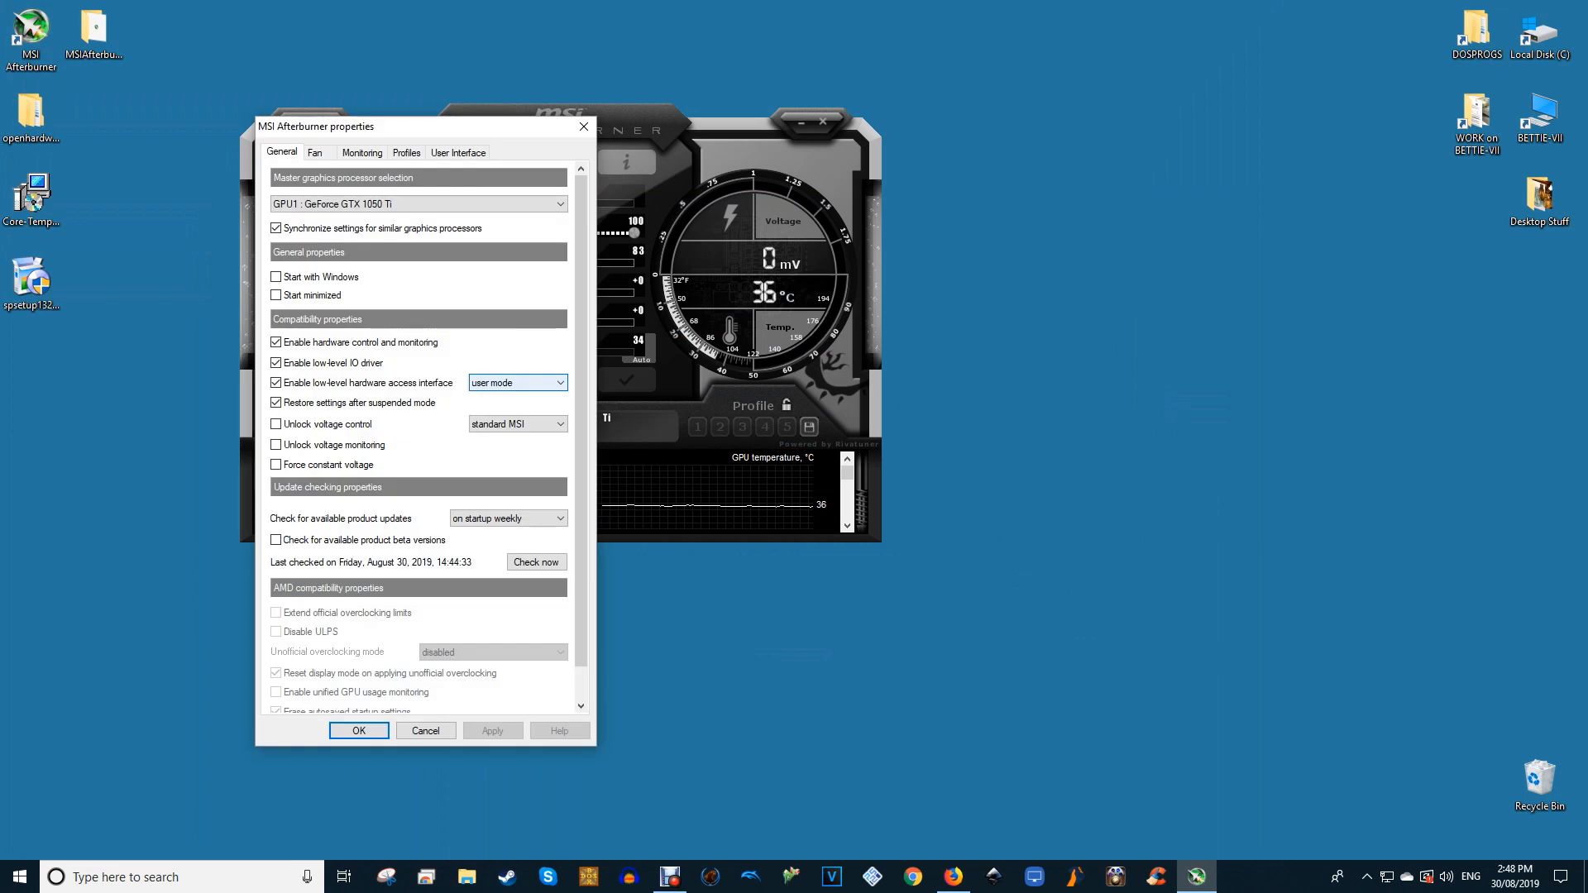
left_click(362, 152)
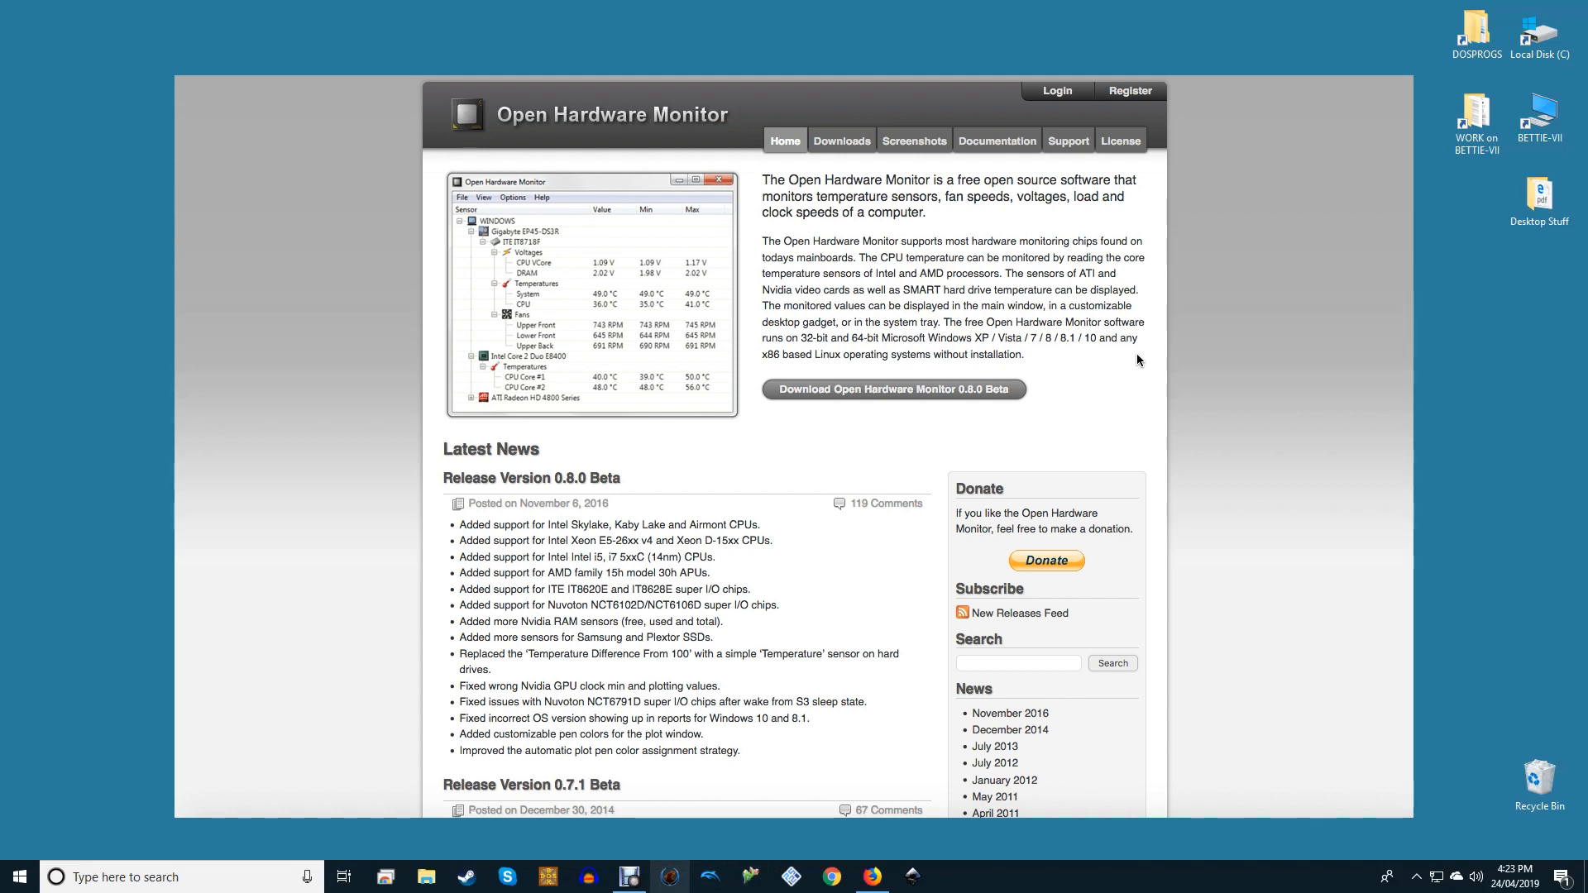
mouse_move(1124, 403)
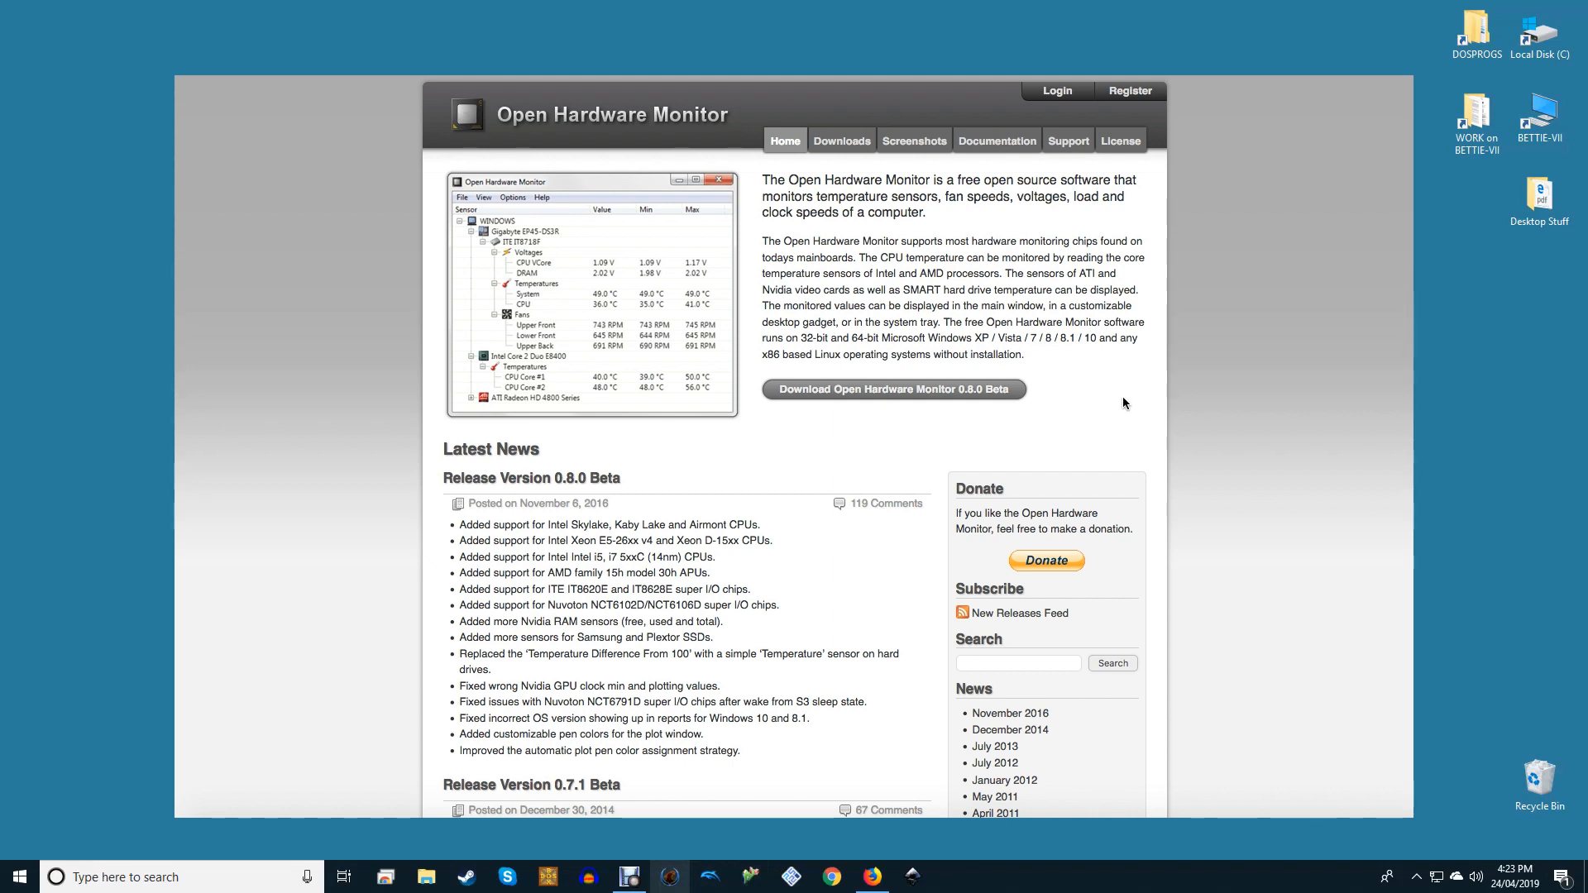
mouse_move(1104, 427)
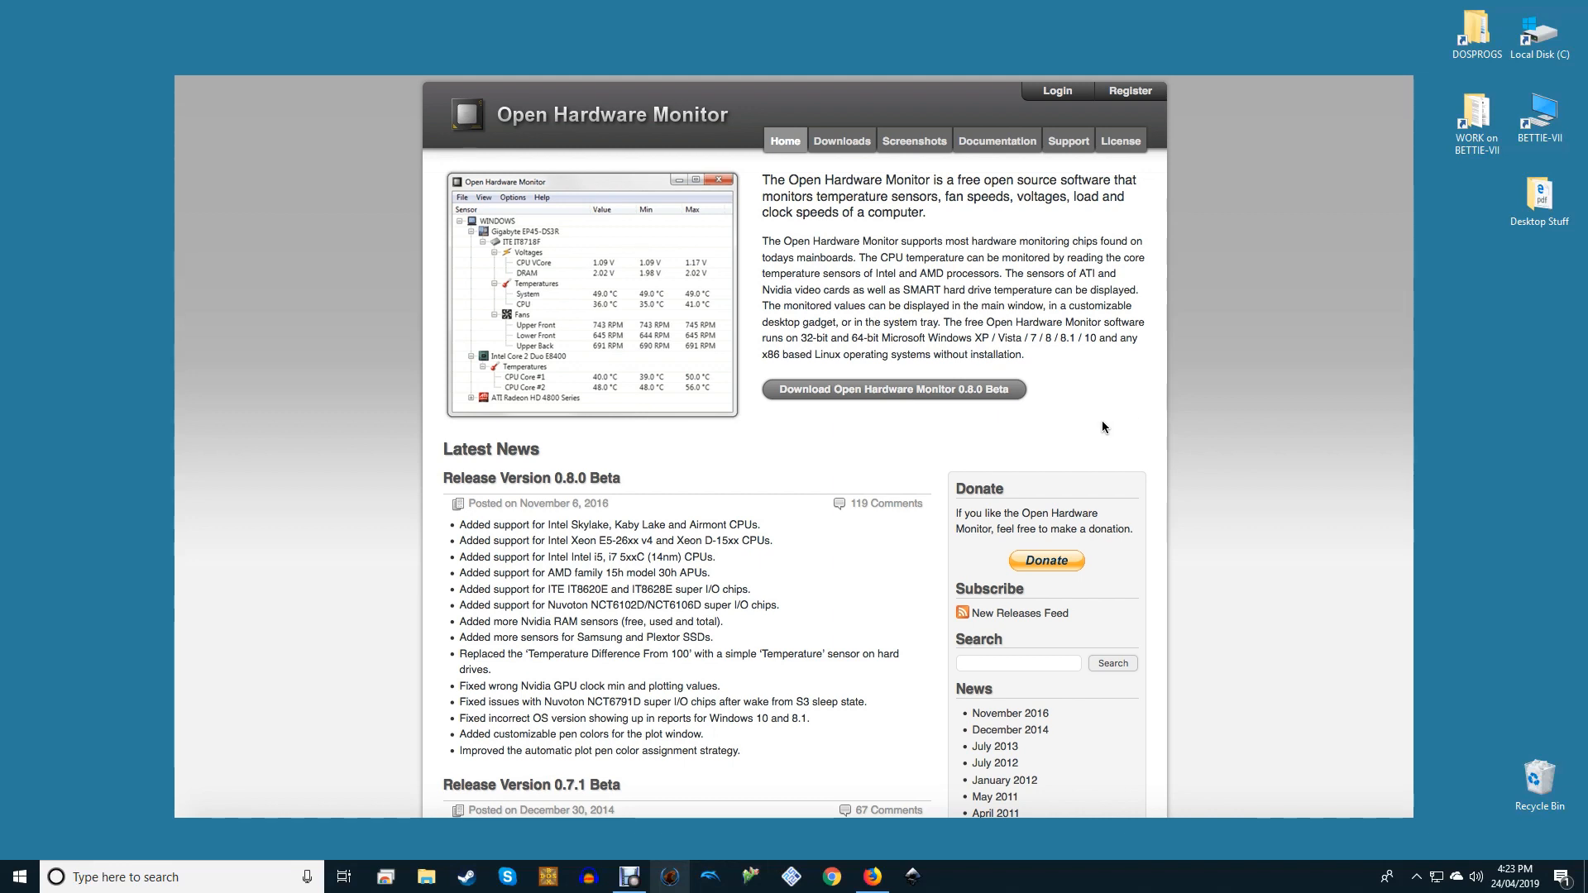
scroll("down", 3)
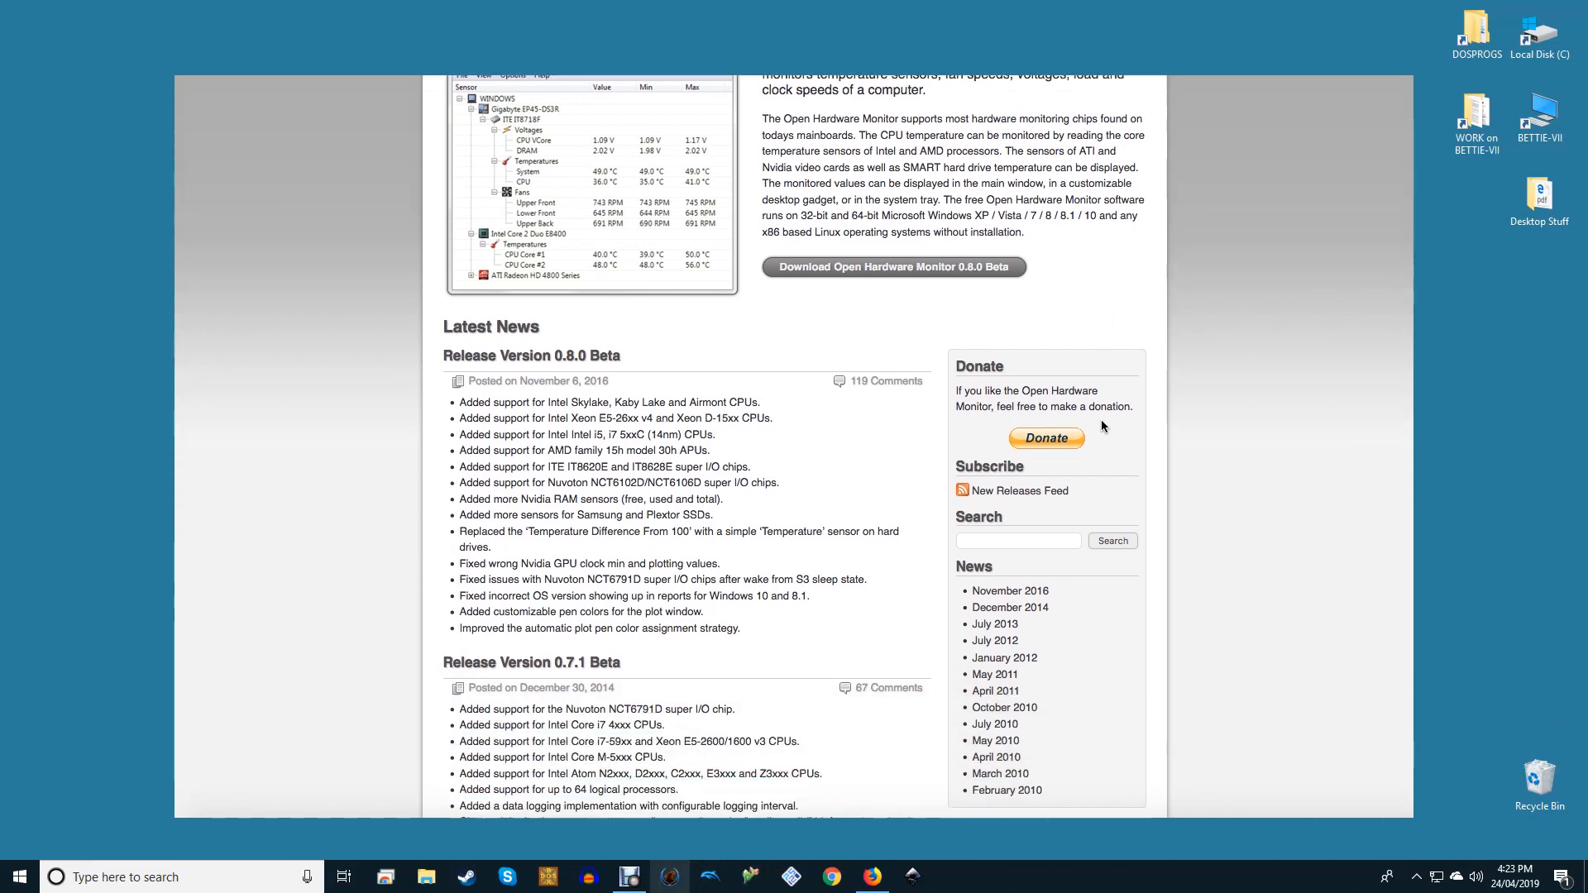
scroll("down", 3)
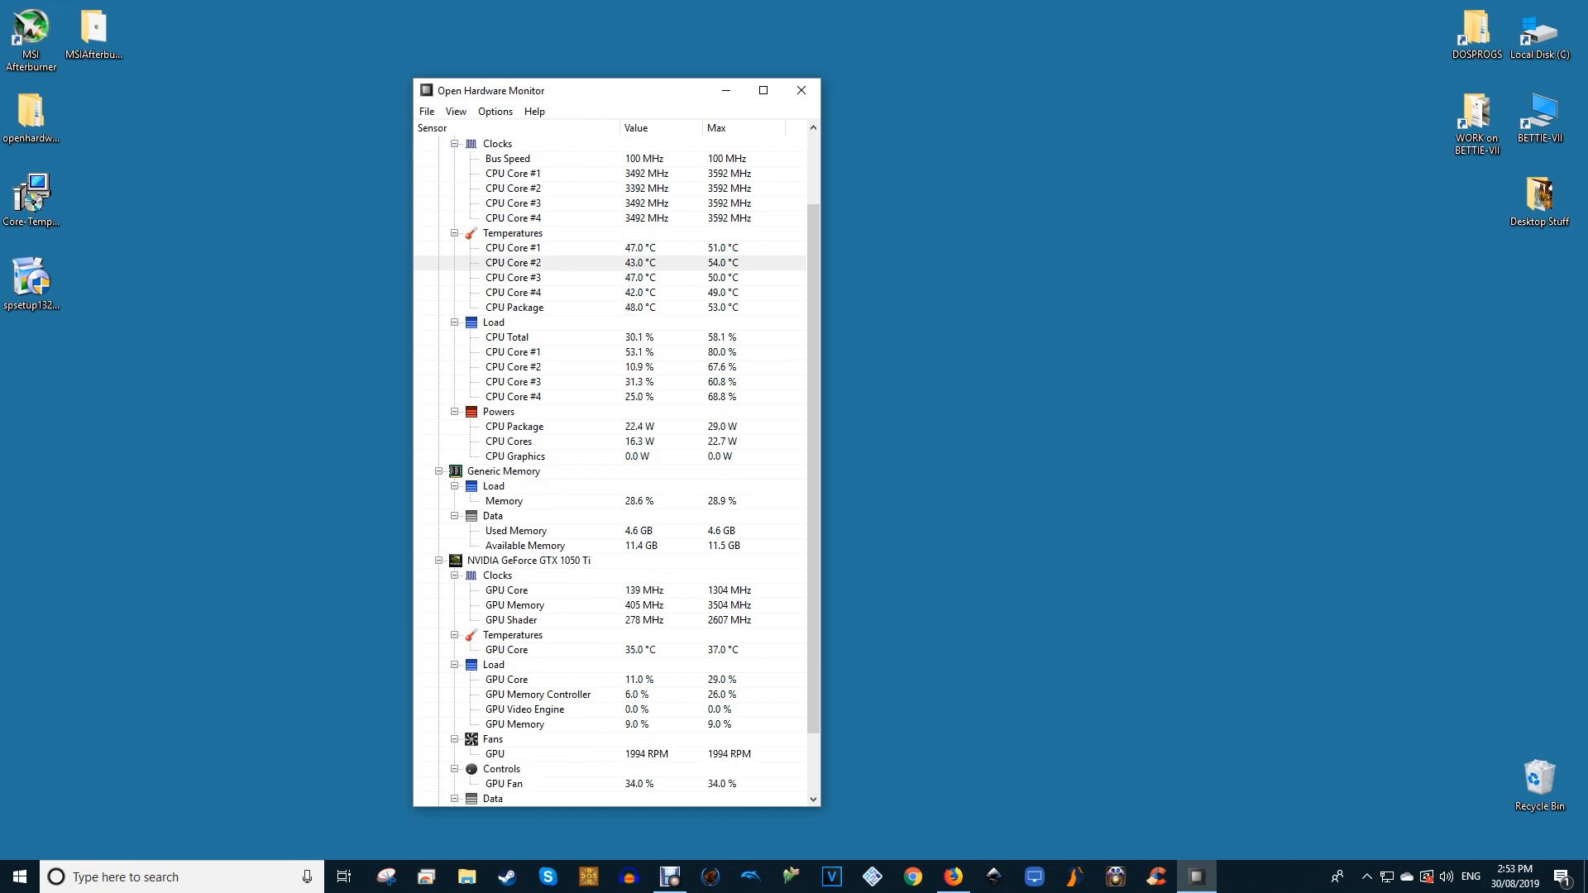
scroll("down", 3)
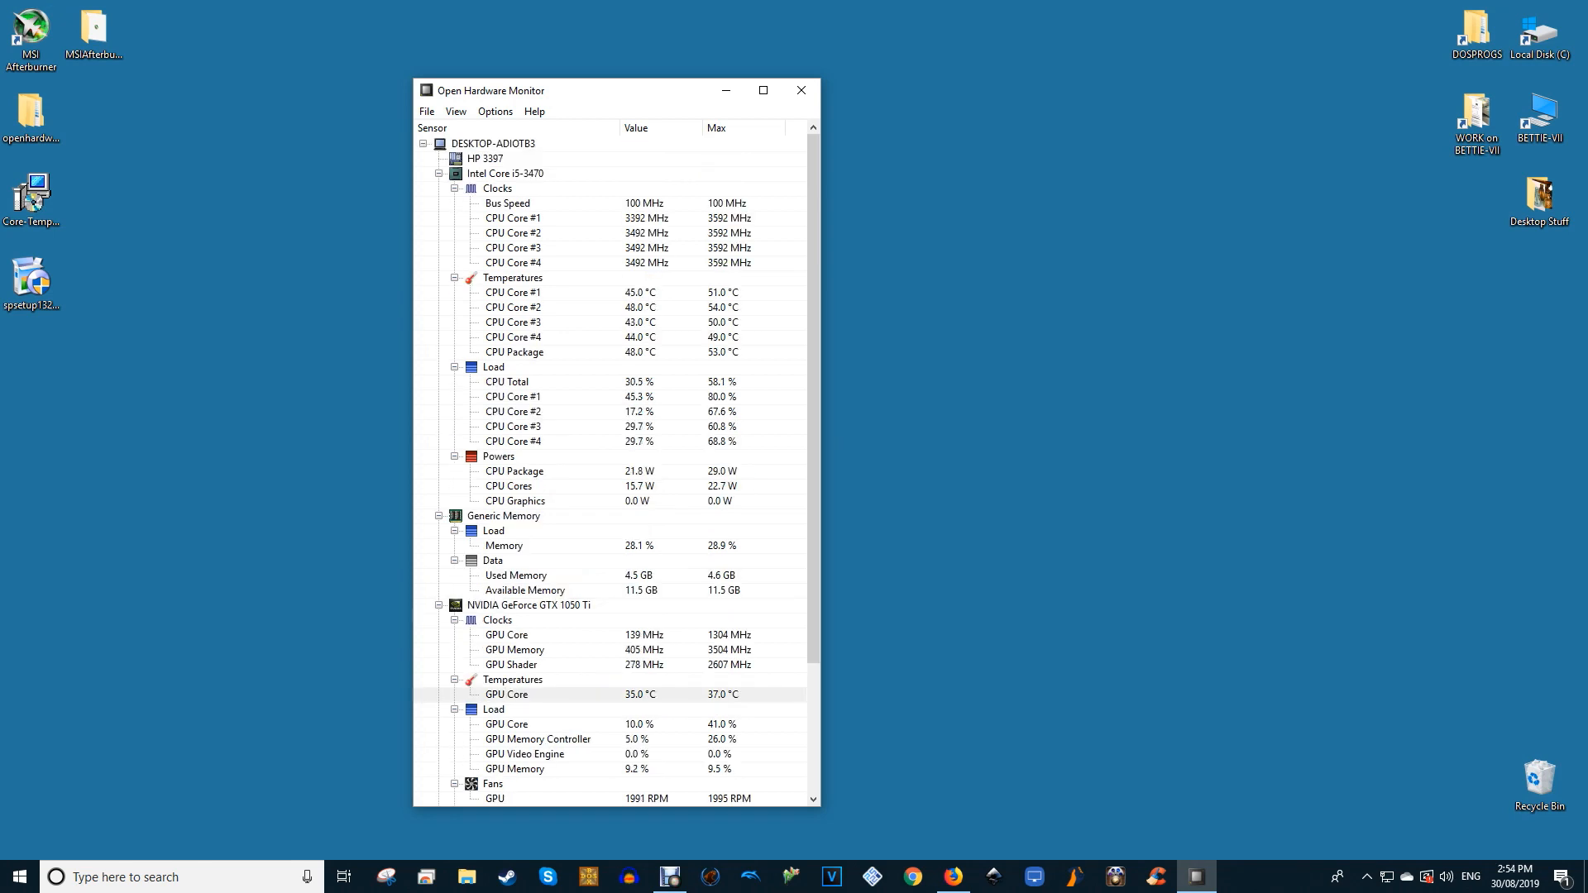
right_click(514, 217)
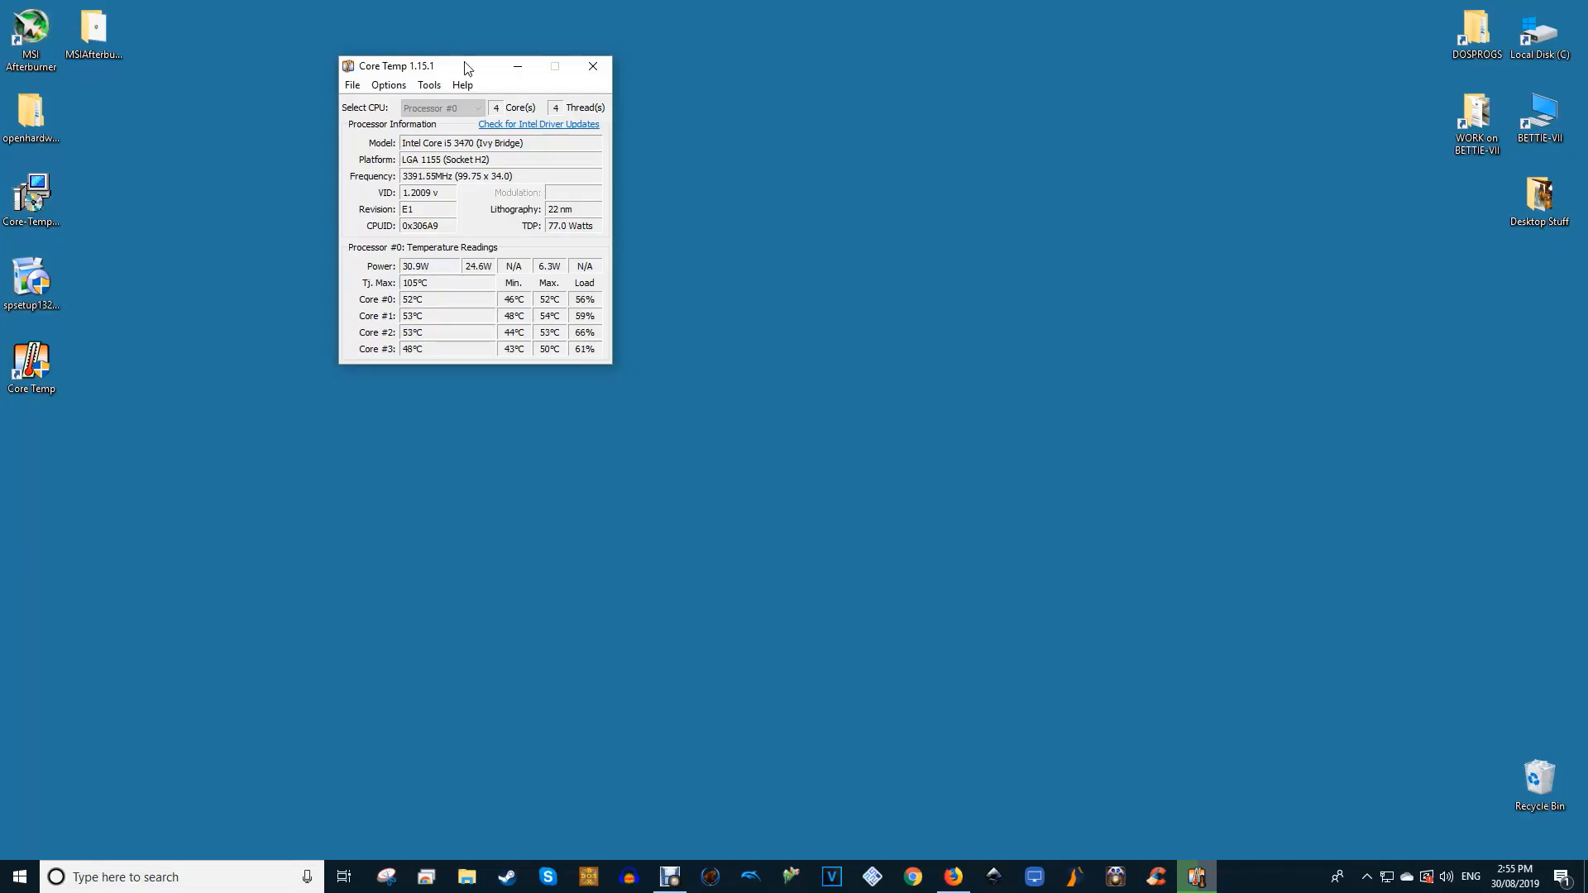
Move Core Temp toward the screen centre and open its Options list
left_click_drag(436, 66, 476, 91)
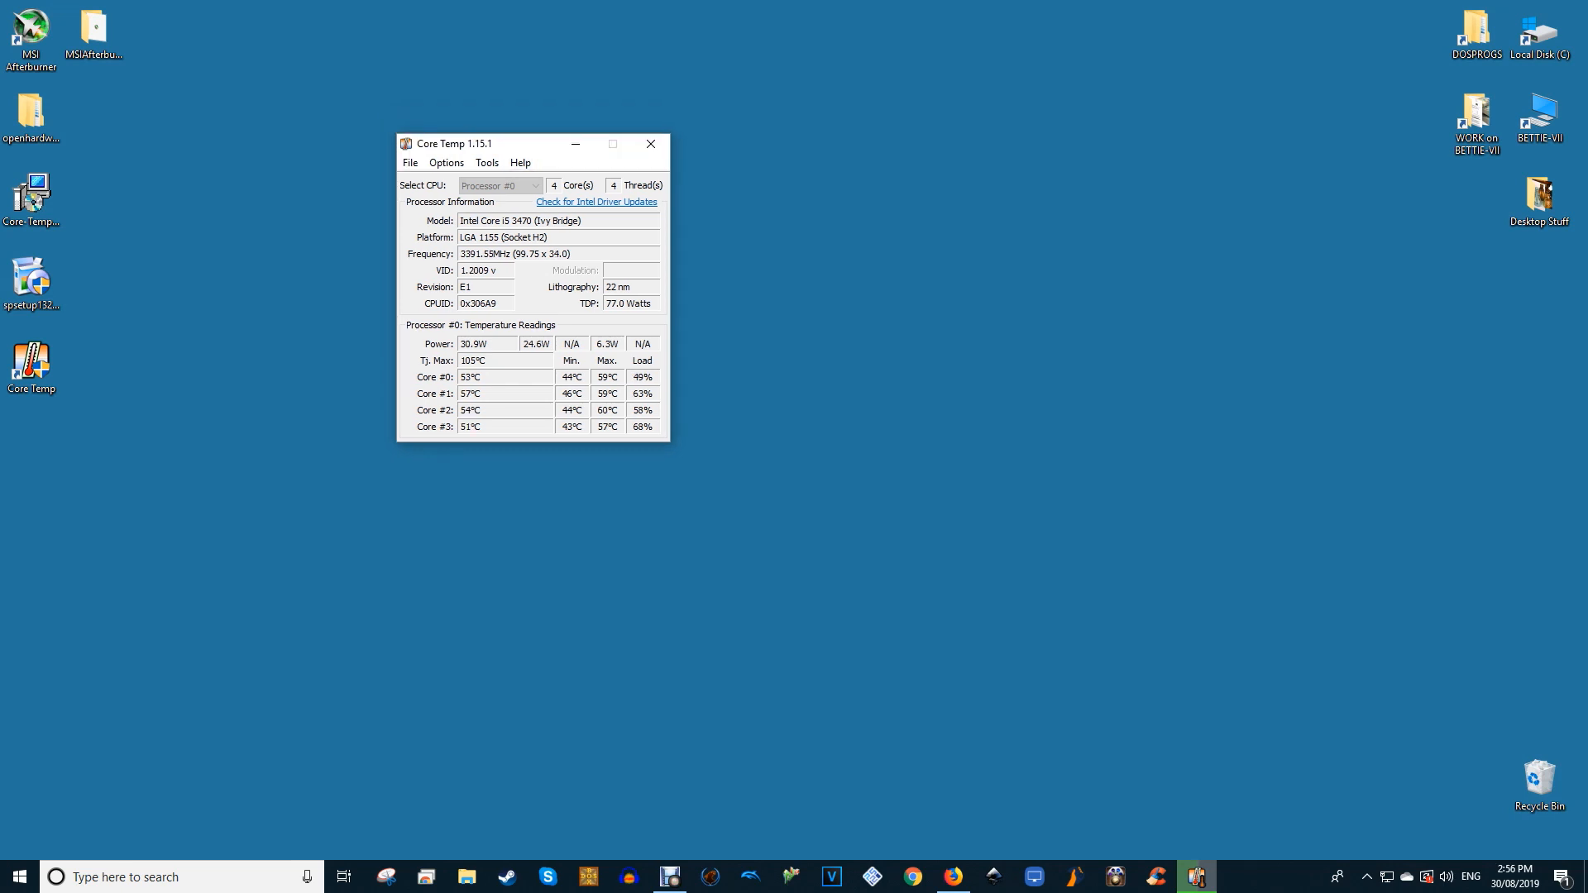
left_click(446, 163)
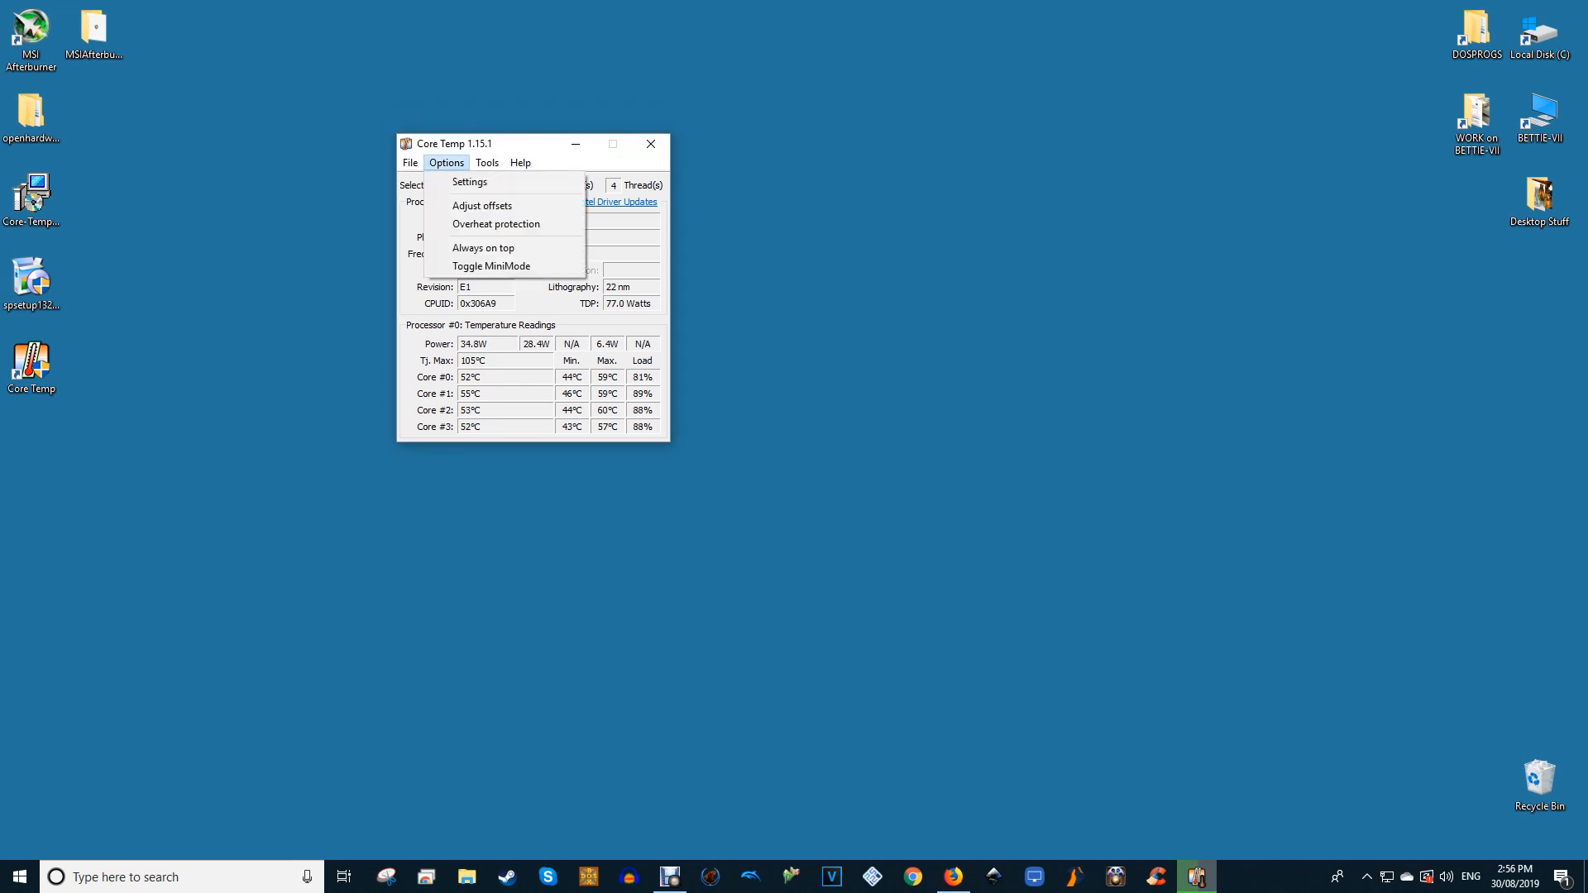
left_click(469, 181)
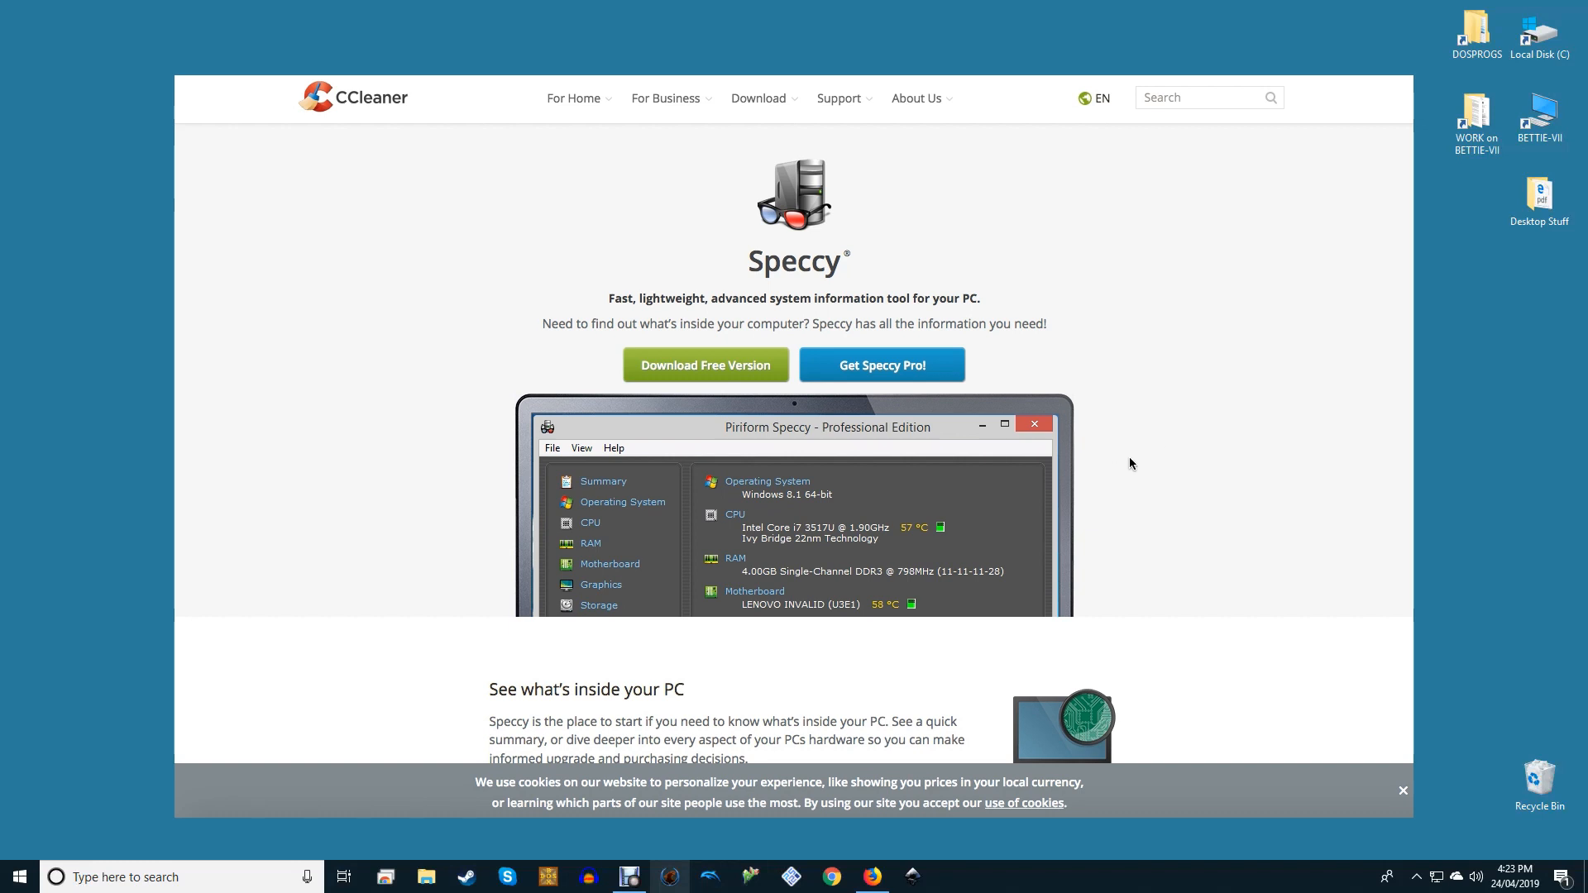
scroll("down", 3)
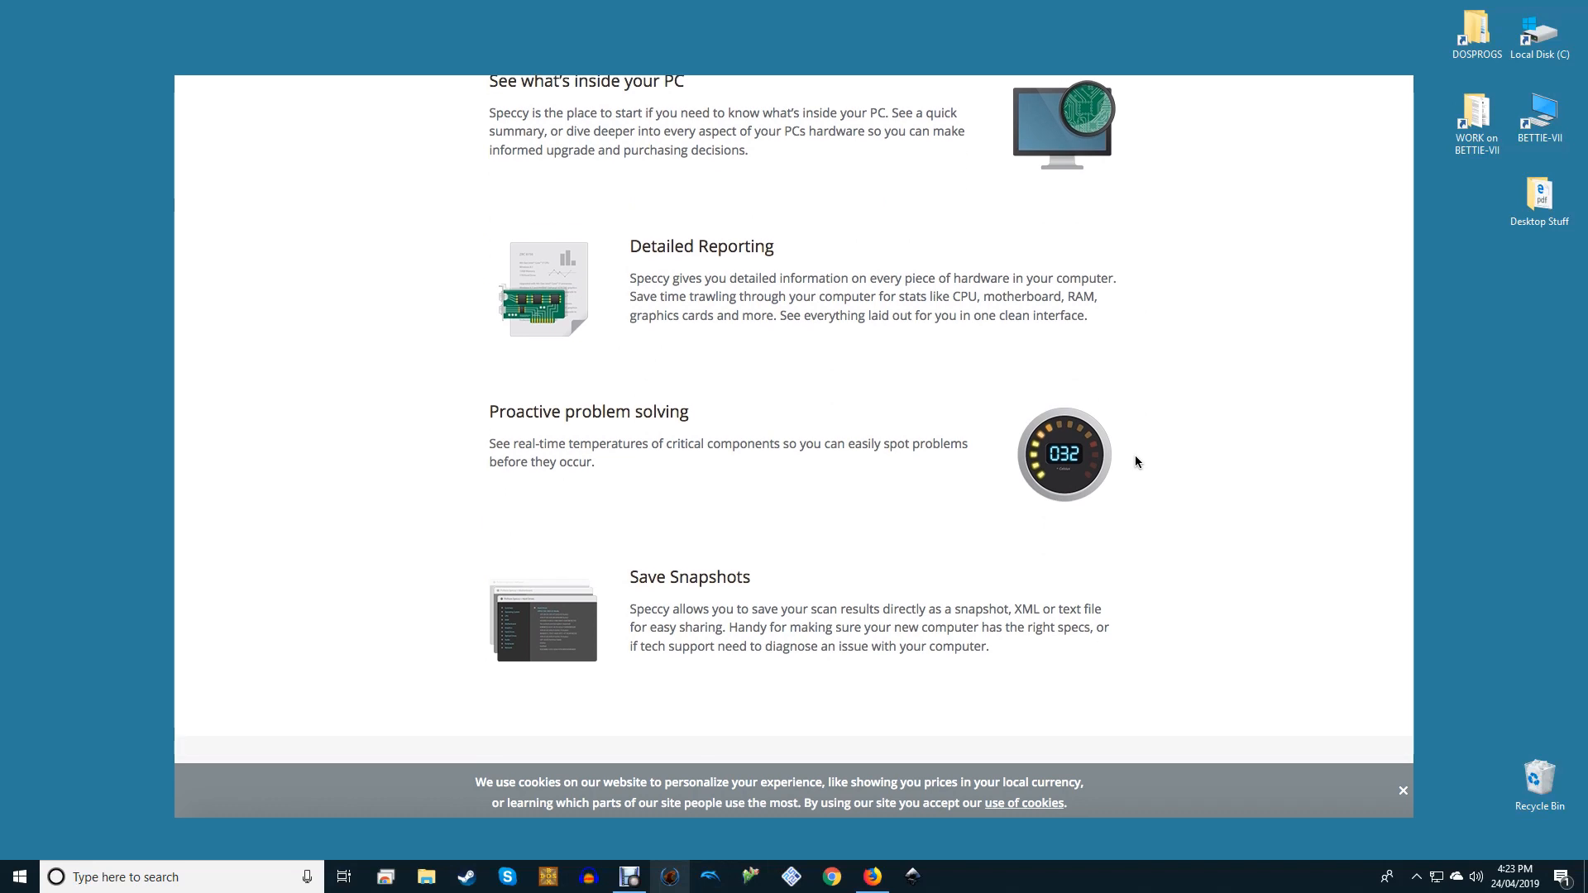
scroll("down", 3)
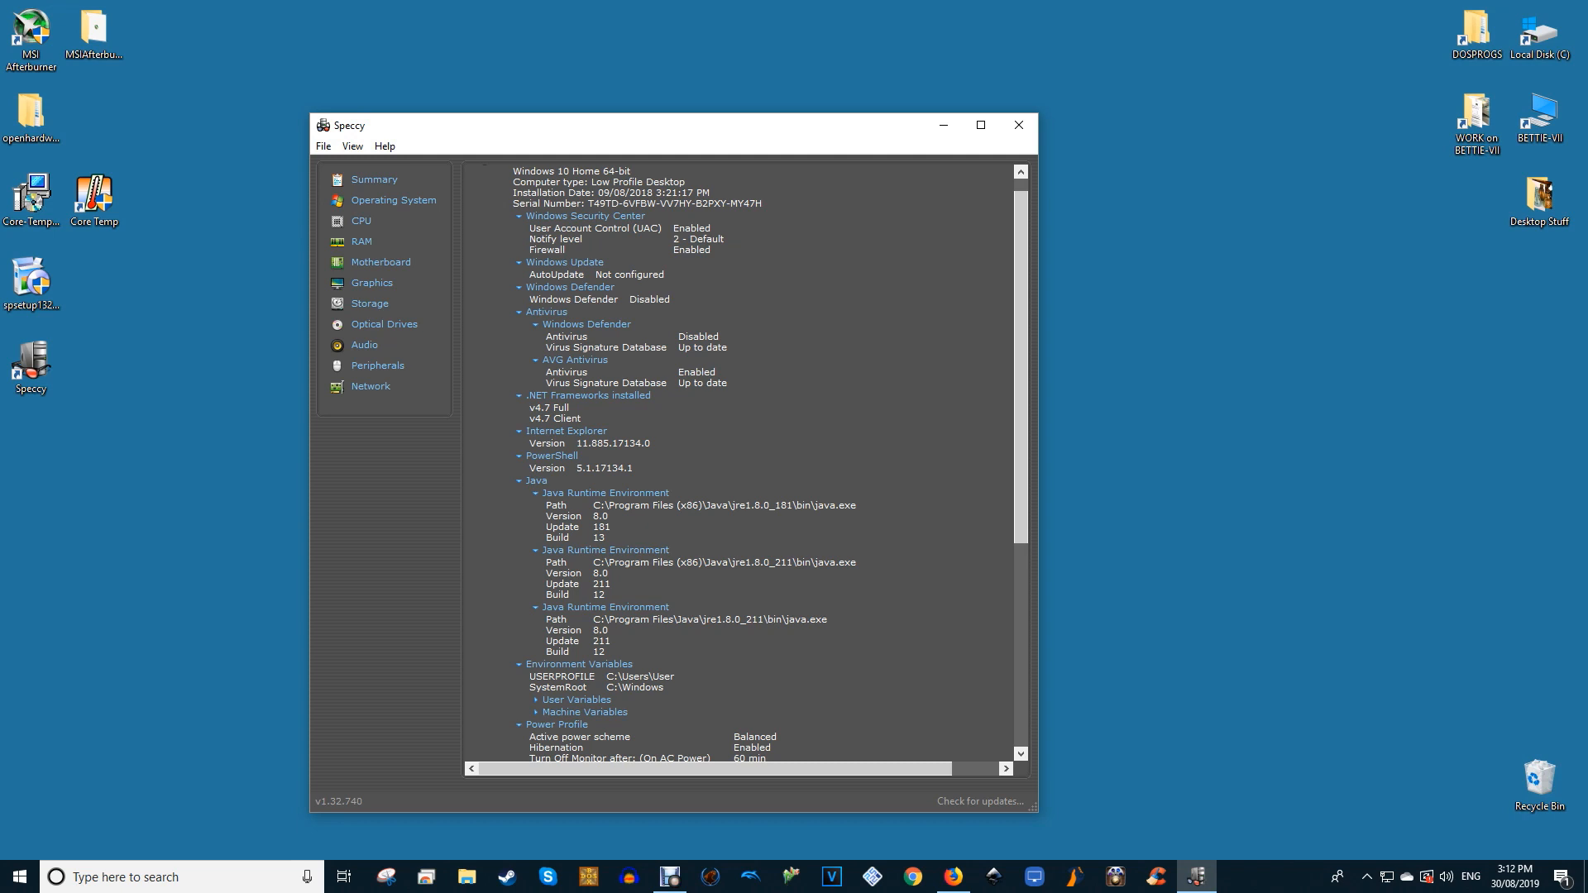
In Speccy's View > Options, enable Minimize to tray and Display metrics in tray
left_click(352, 145)
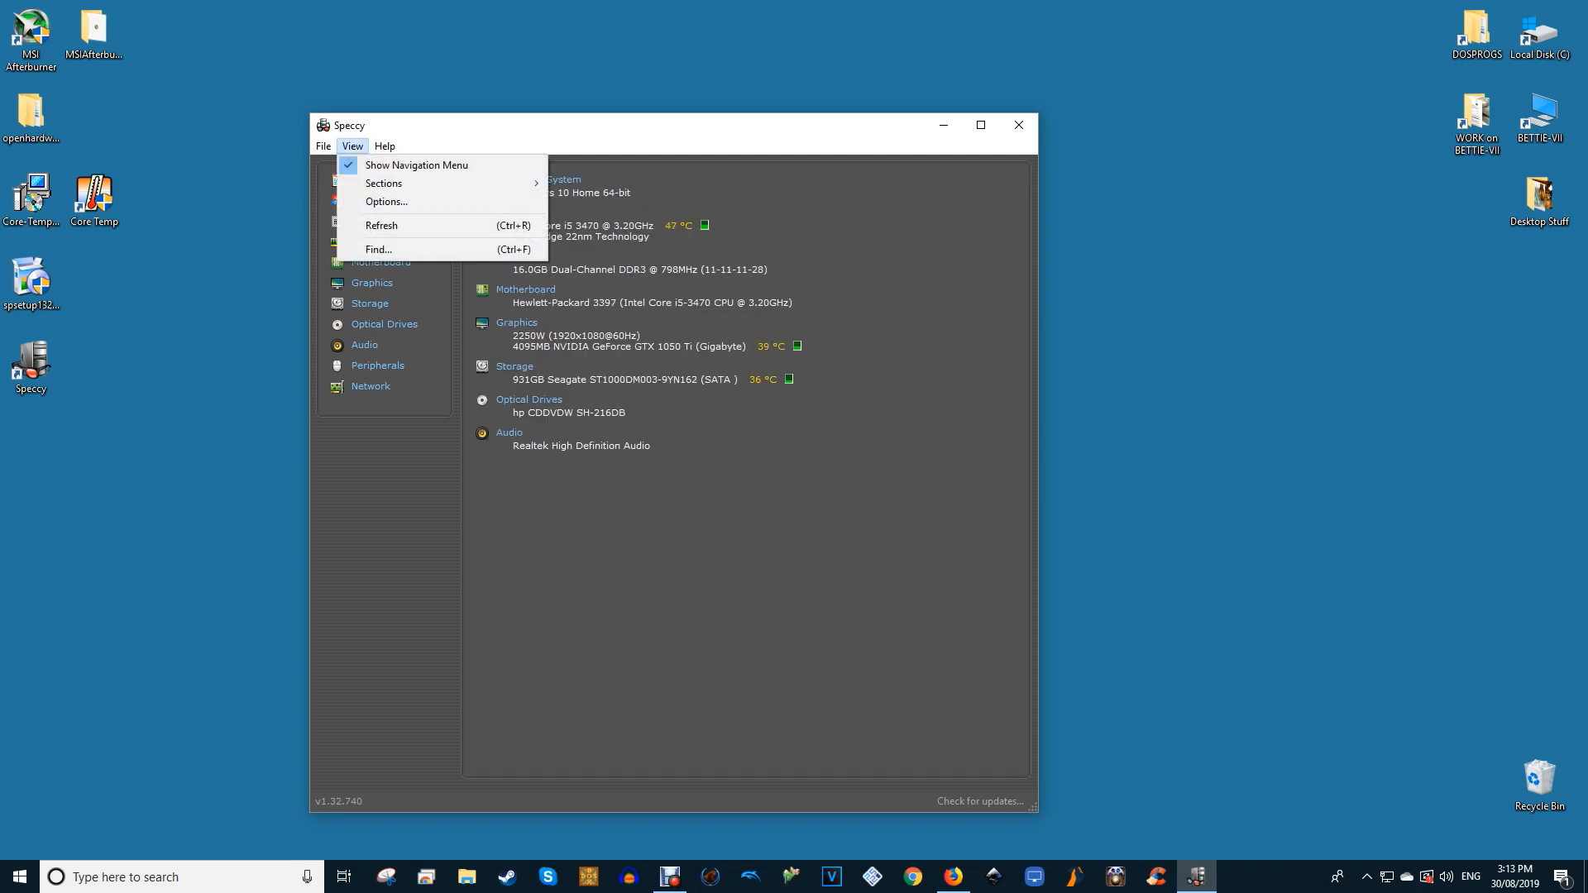
left_click(387, 200)
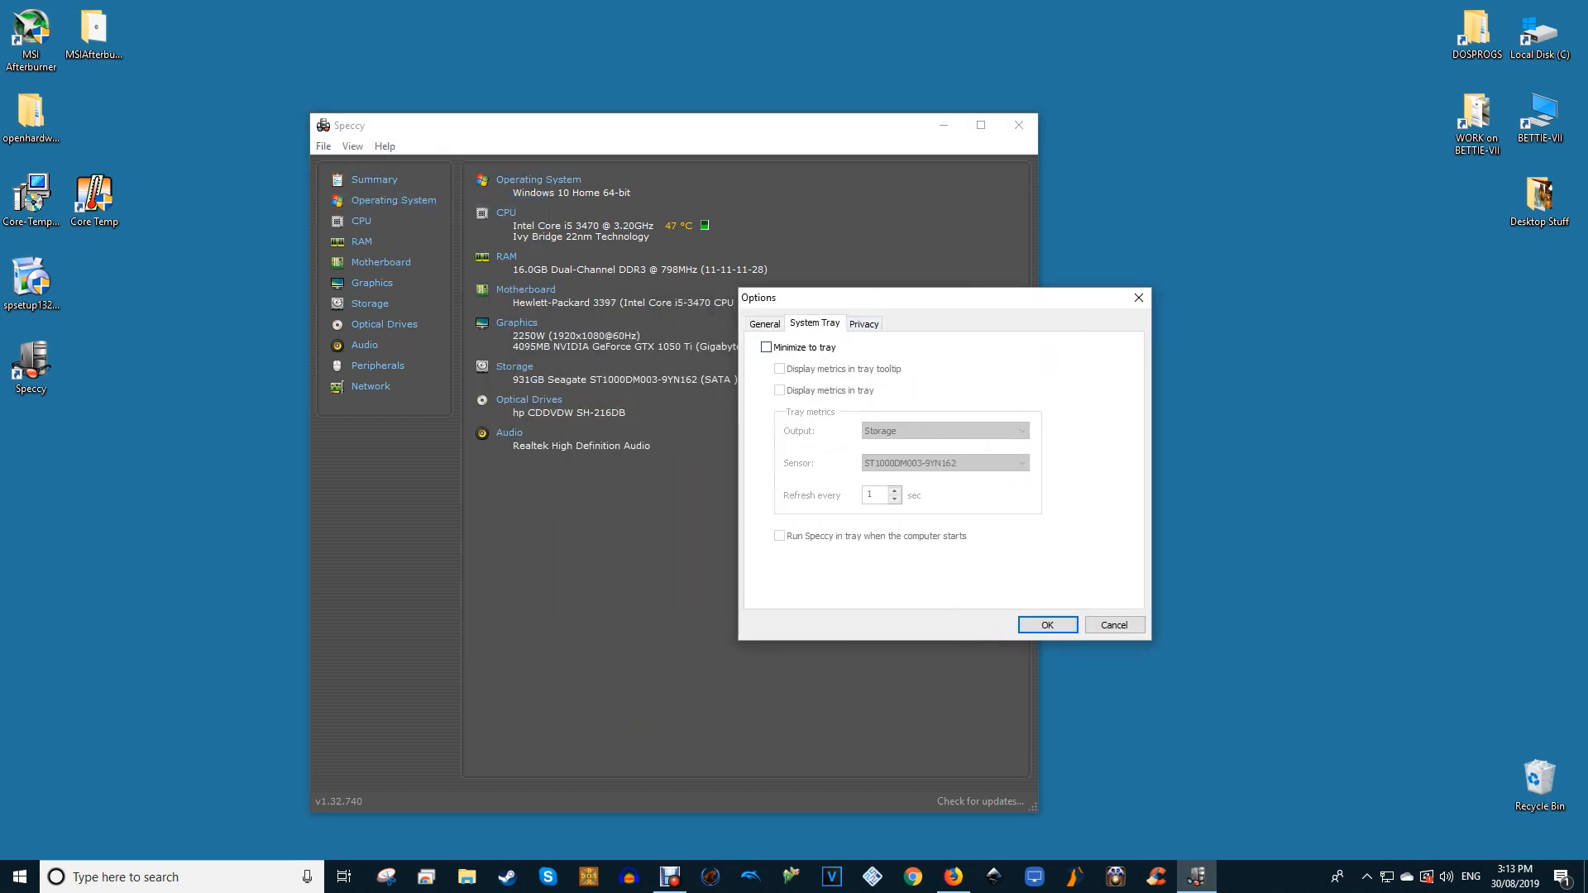
left_click(766, 347)
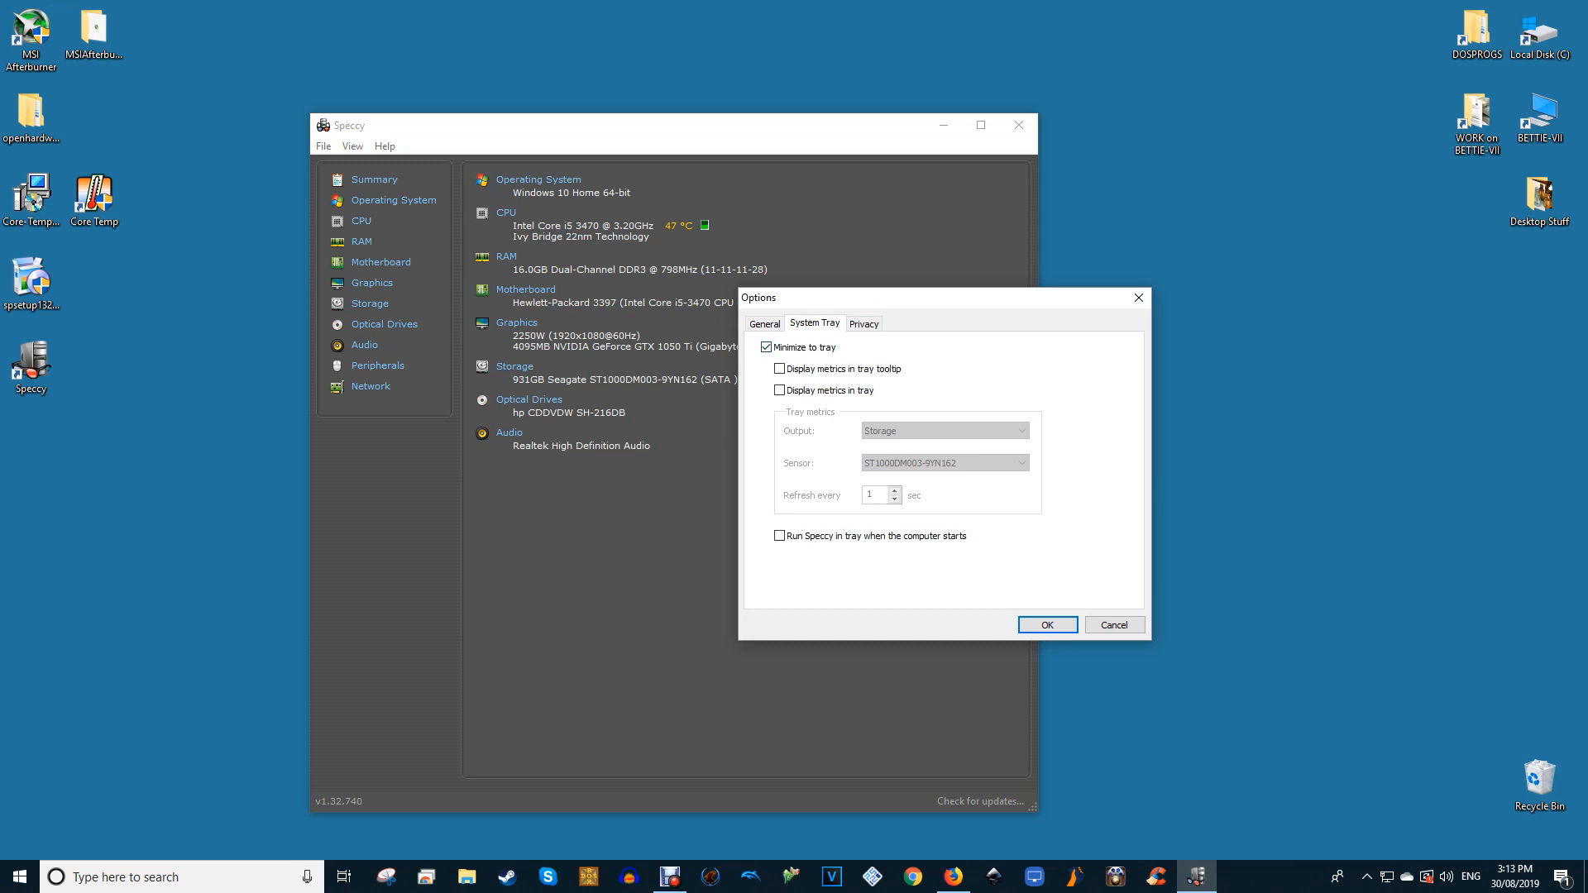
left_click(779, 389)
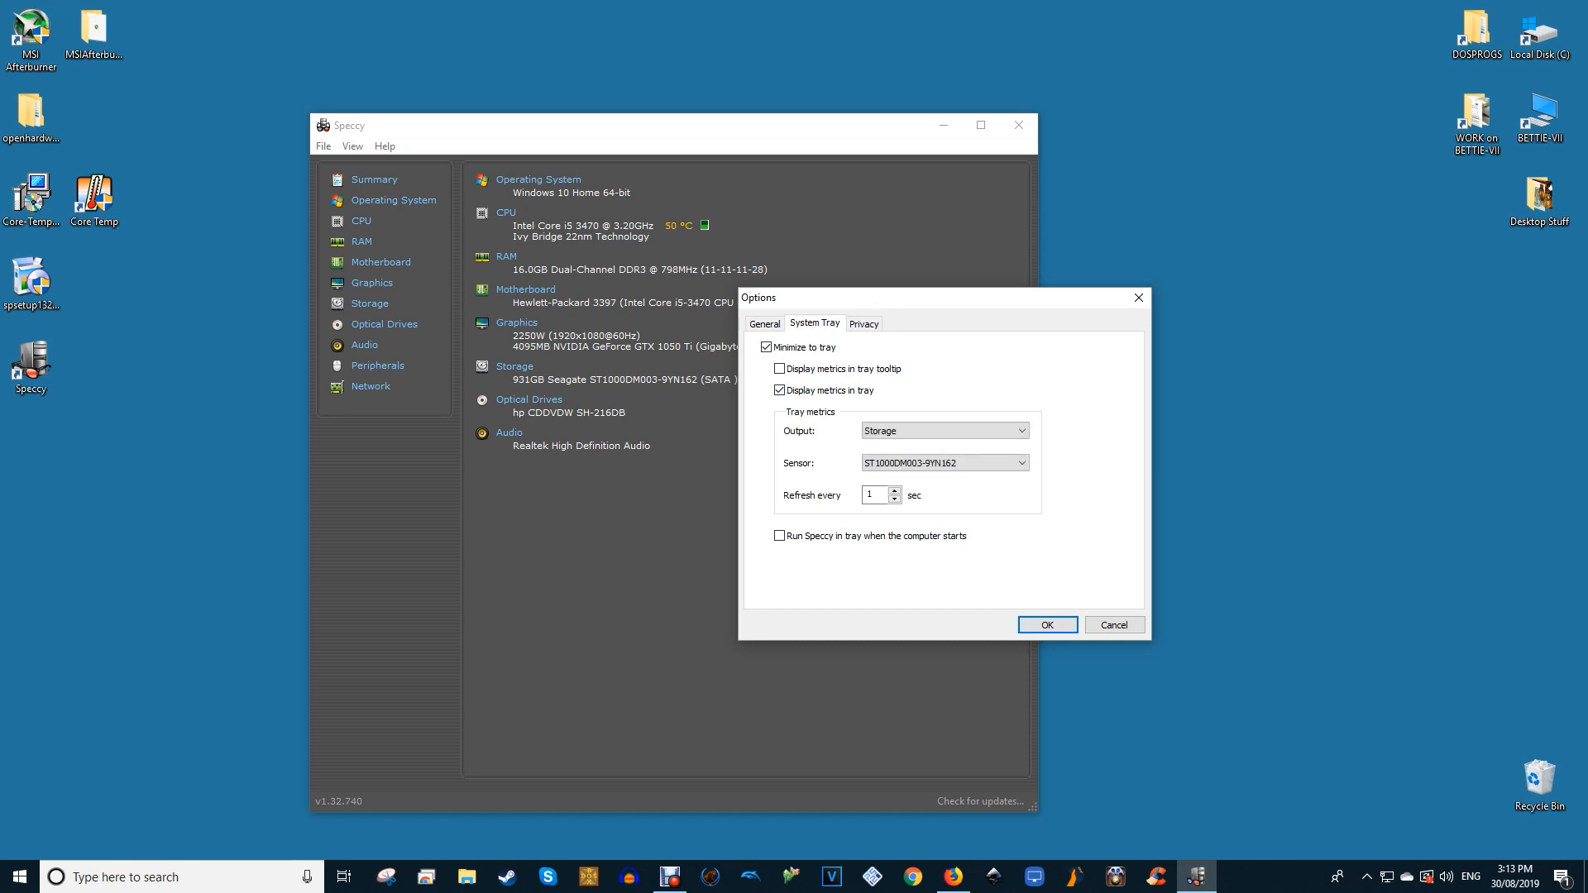